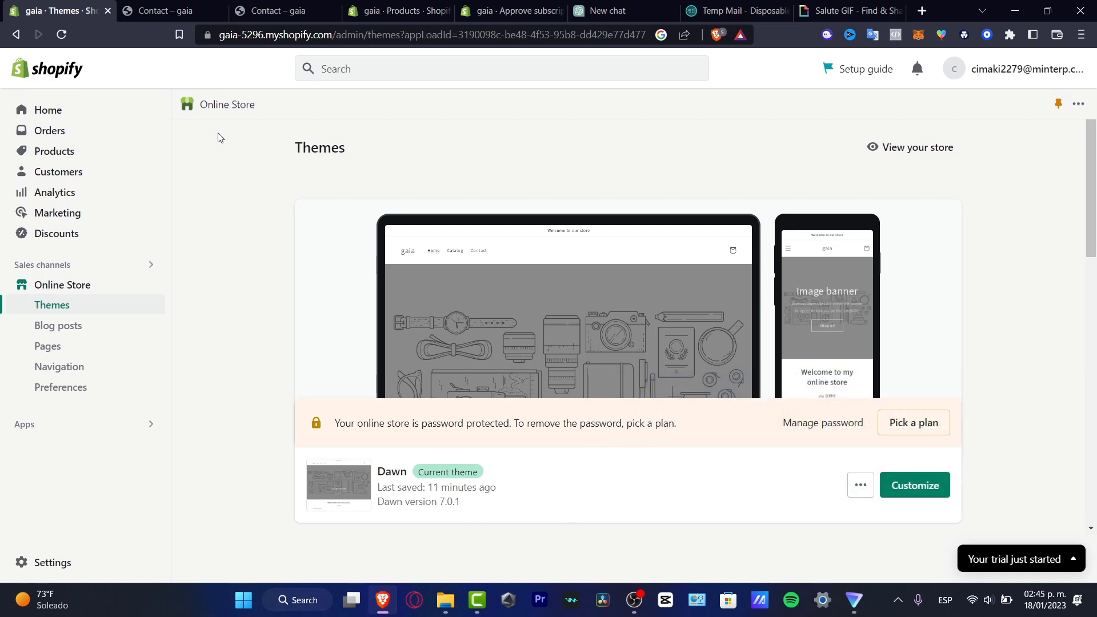
mouse_move(412, 102)
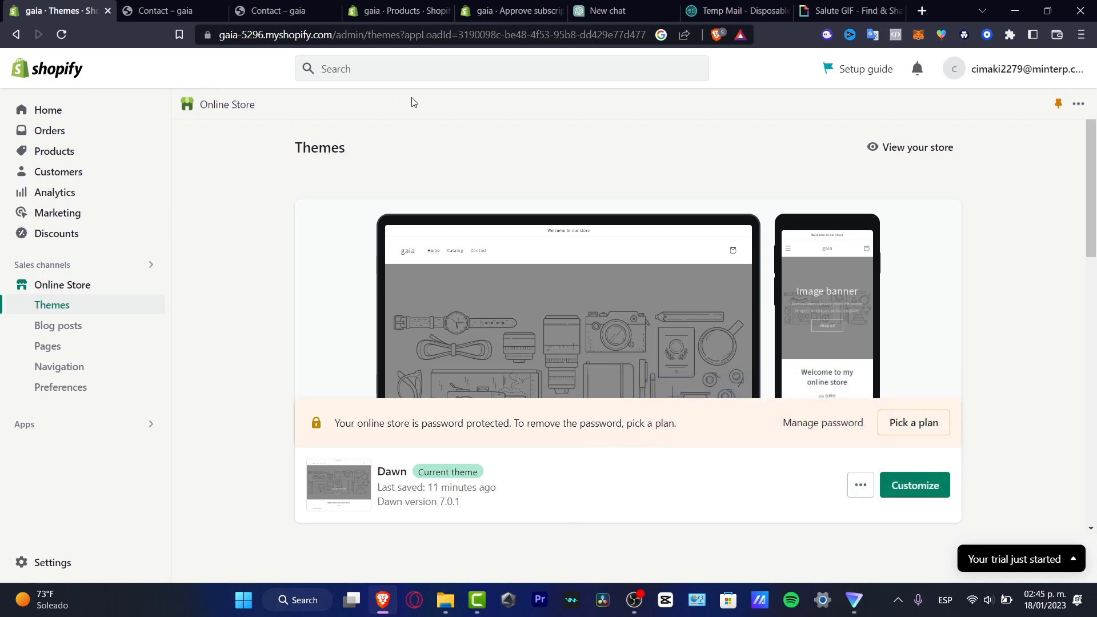
mouse_move(265, 180)
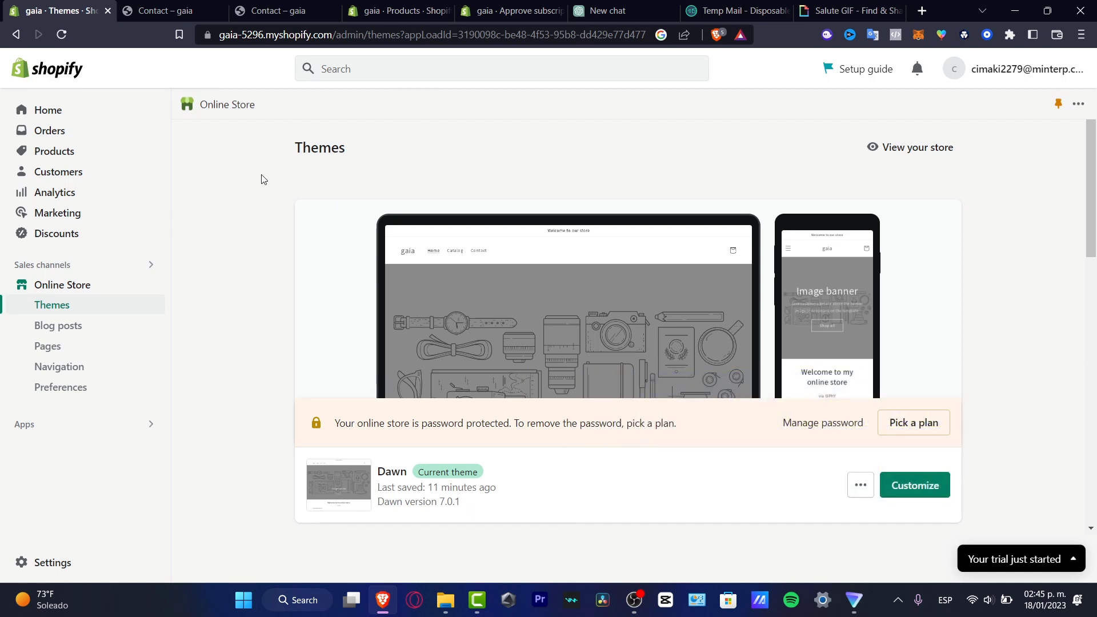
mouse_move(925, 335)
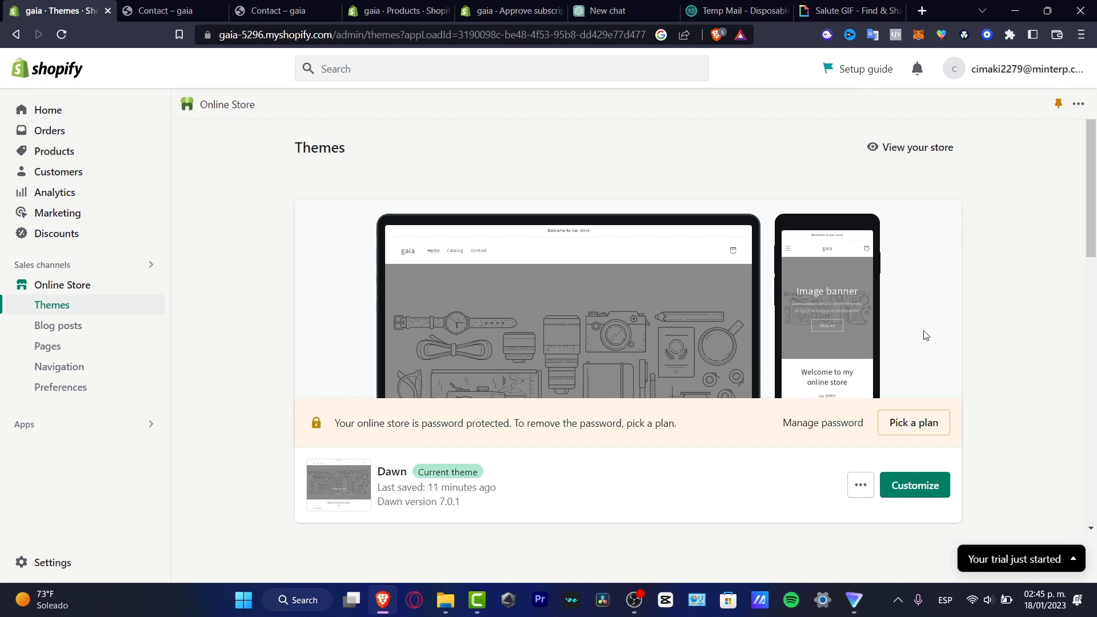
mouse_move(740, 371)
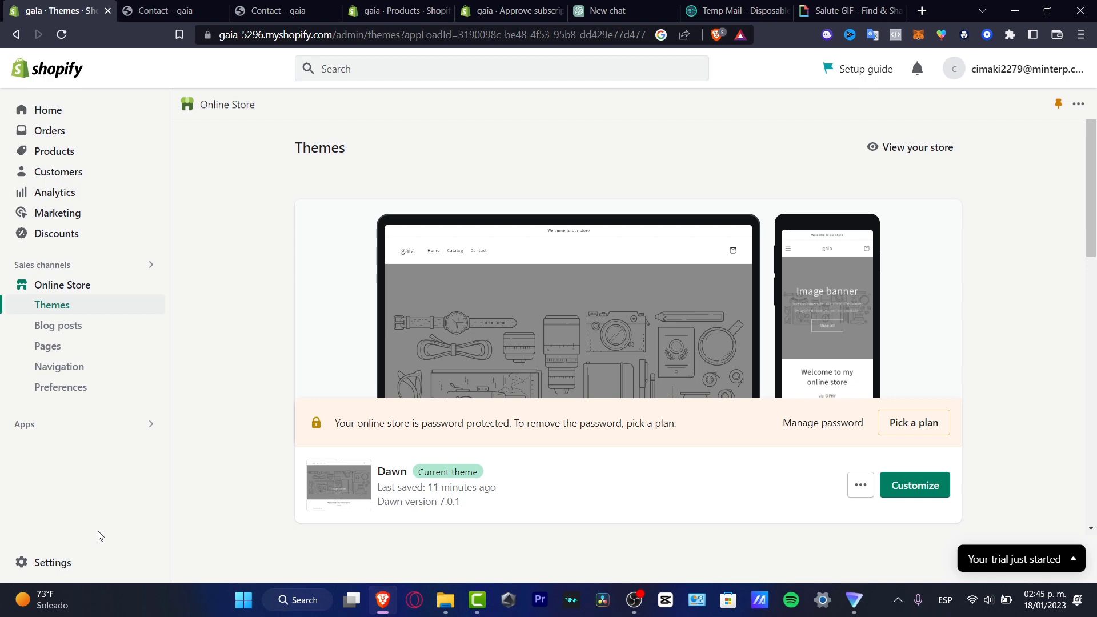
Step: Reach the third-party payment providers list from the store's Payments settings
click(53, 562)
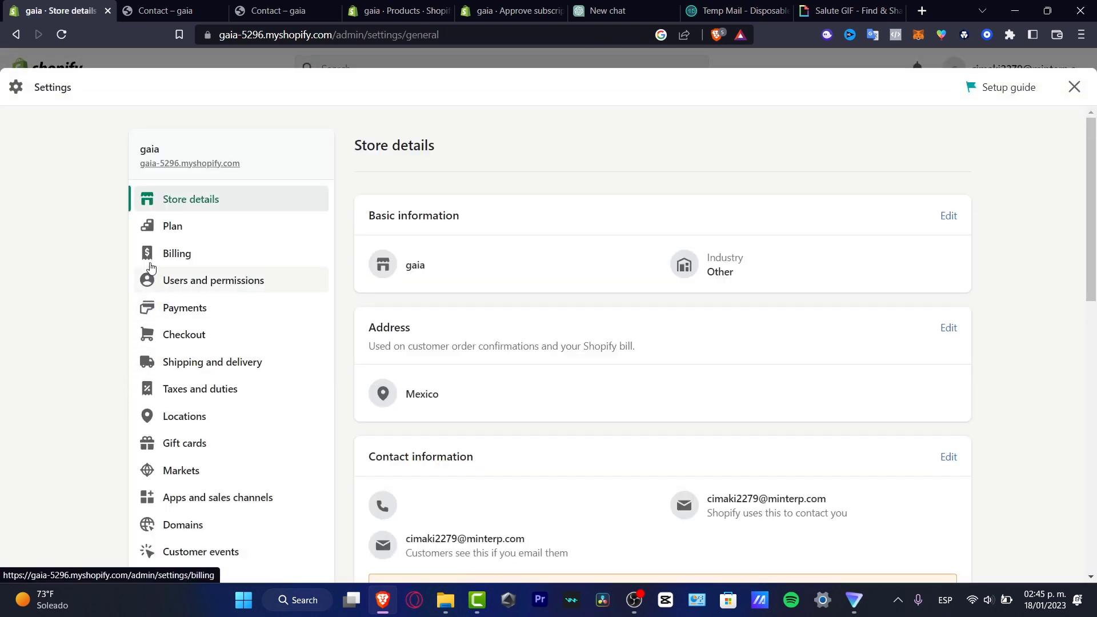
mouse_move(235, 293)
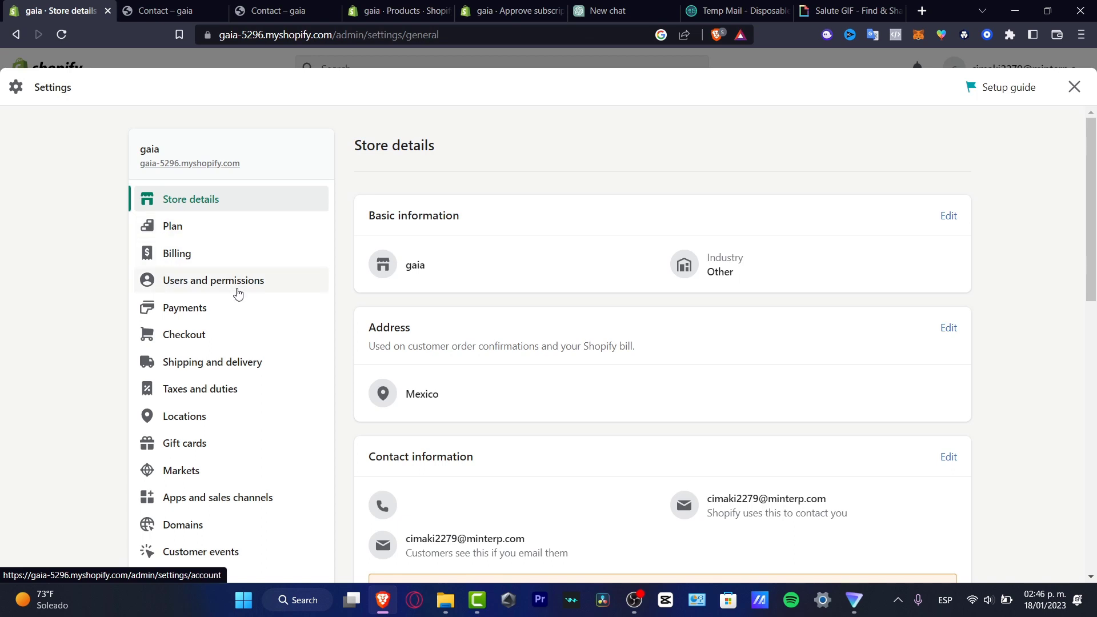
click(186, 307)
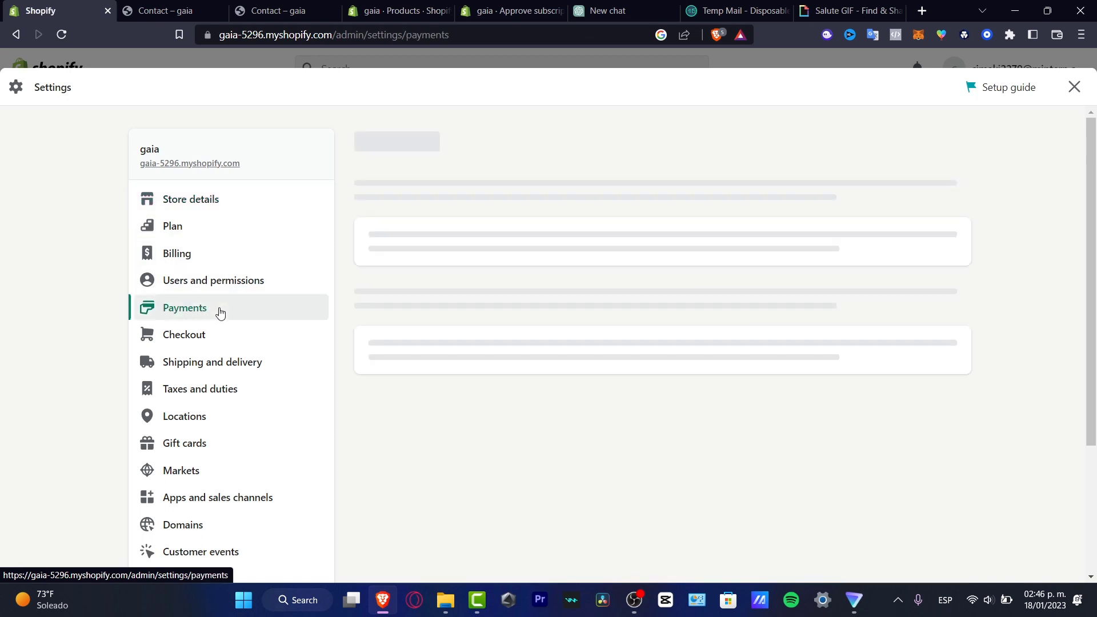
click(184, 308)
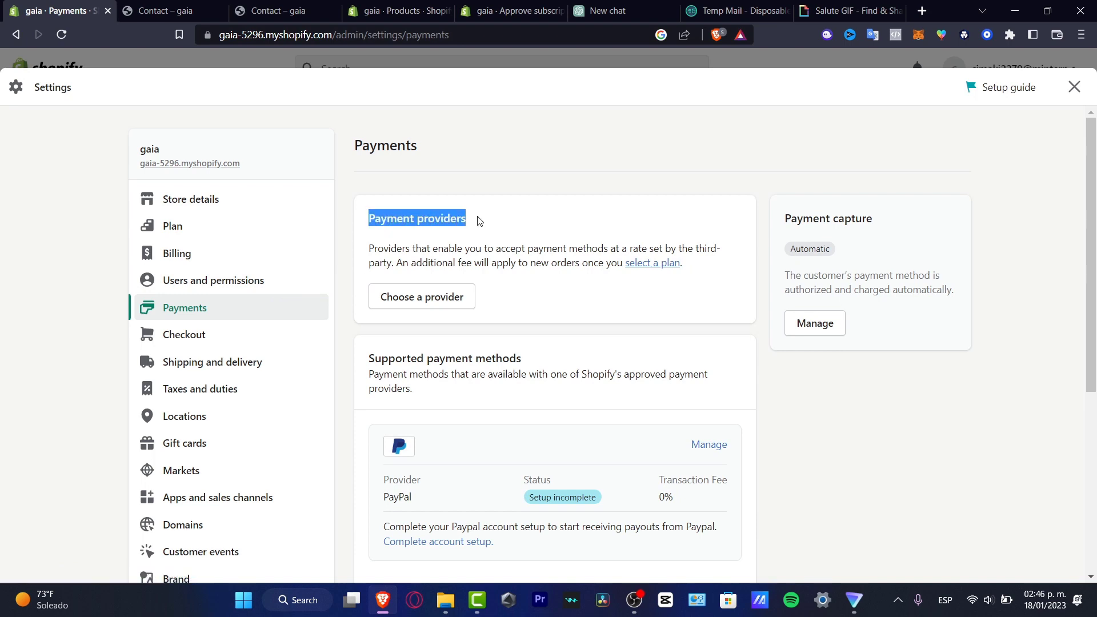
click(422, 298)
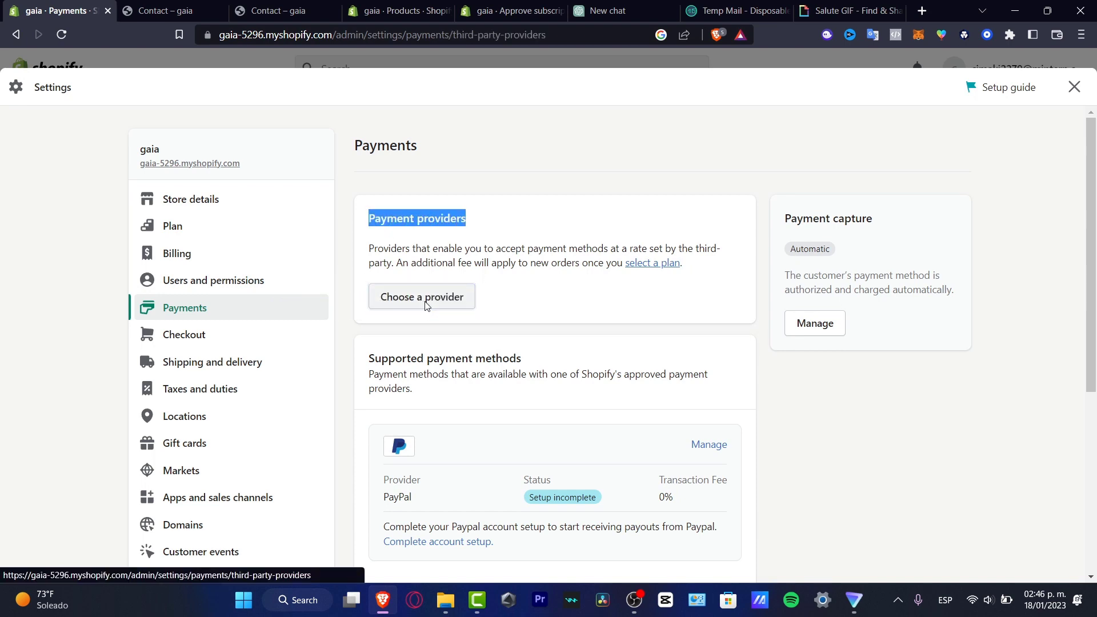
click(421, 297)
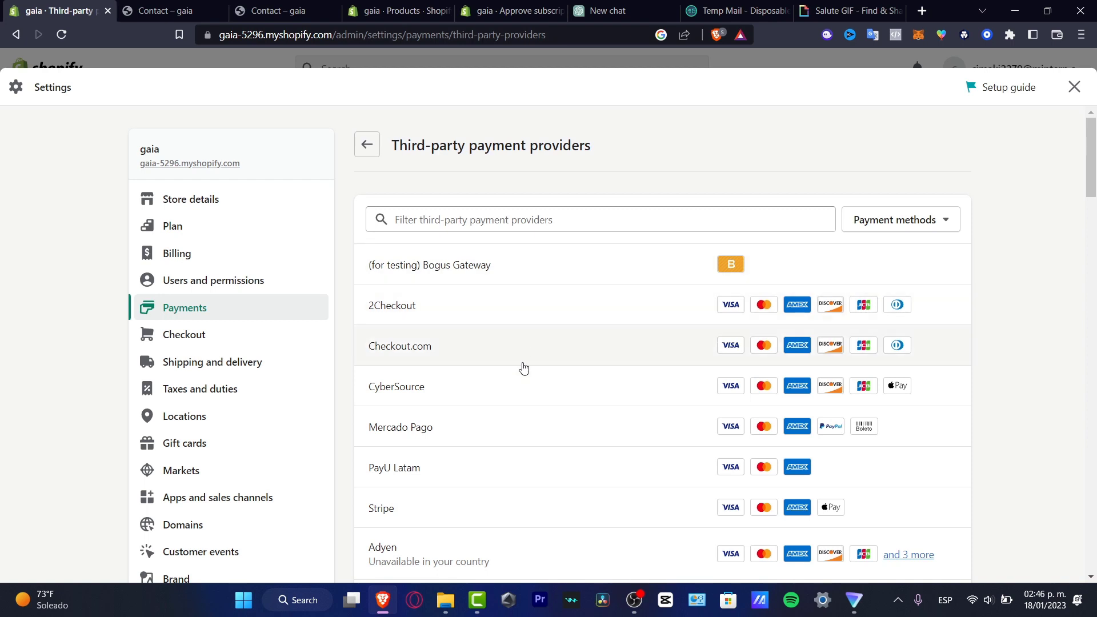
mouse_move(523, 504)
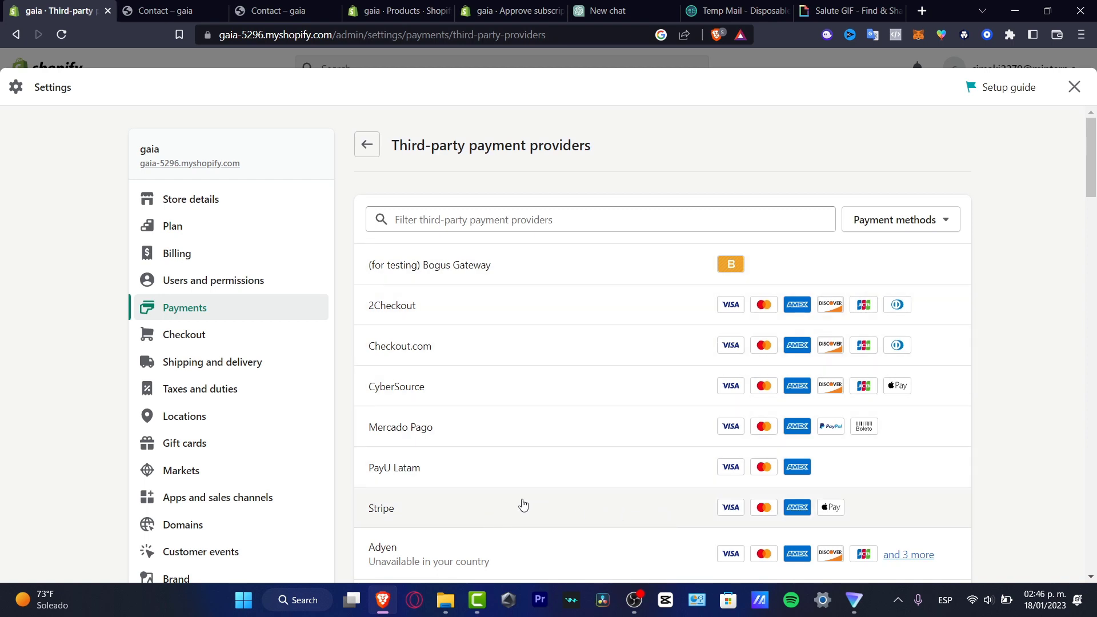
Step: Choose Stripe from the provider list, landing on its get-started page
click(382, 507)
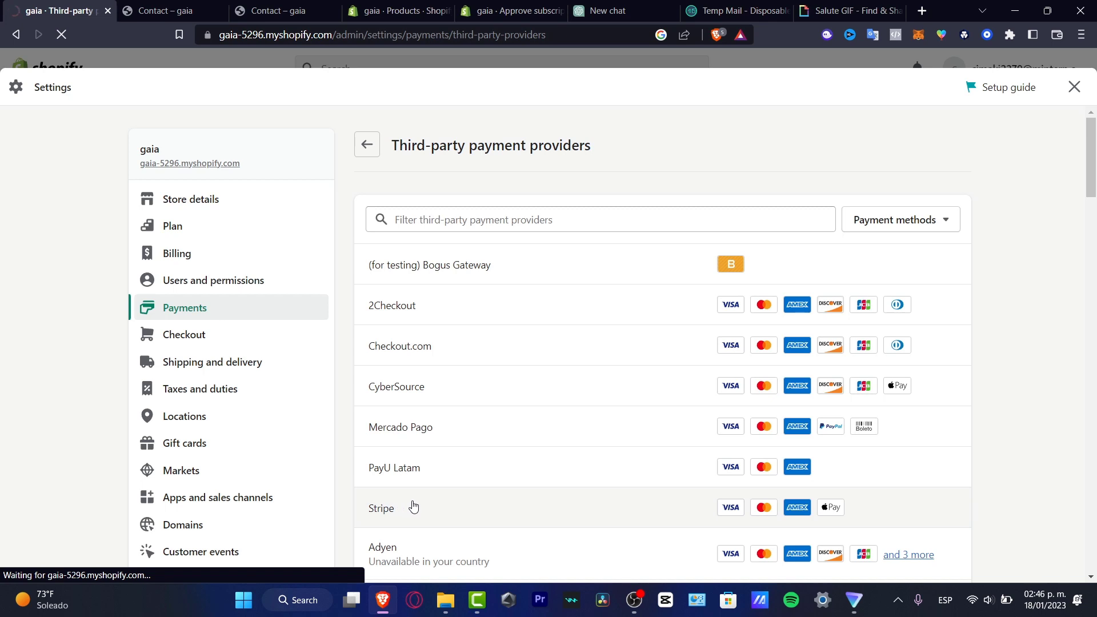
click(382, 509)
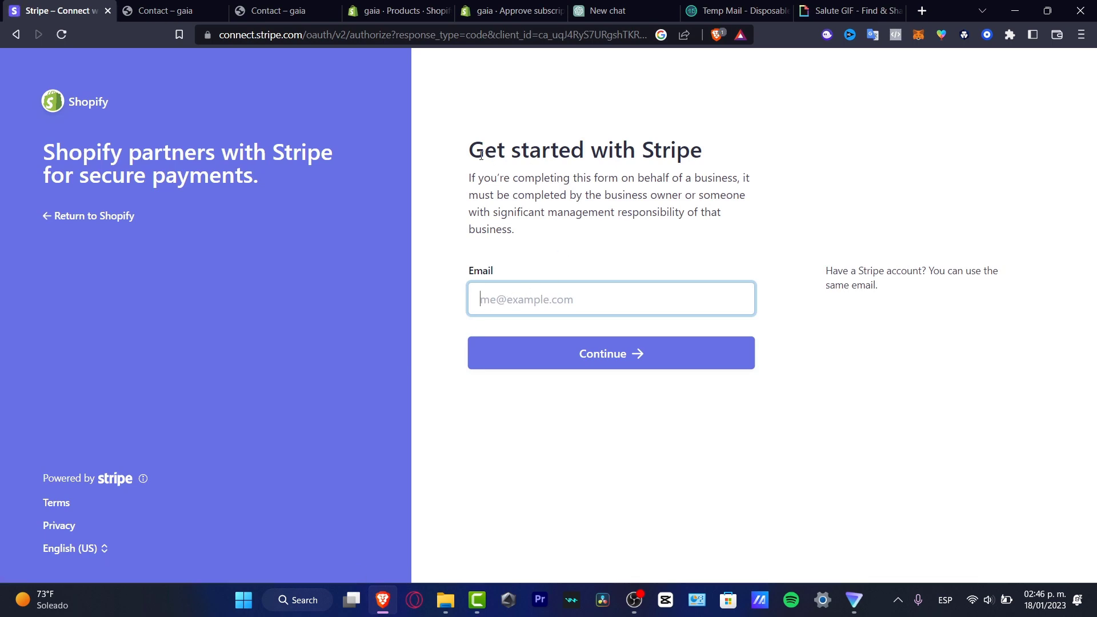
Step: Sign up for Stripe with the store email and a lengthened password, reaching the mobile-number step
click(735, 11)
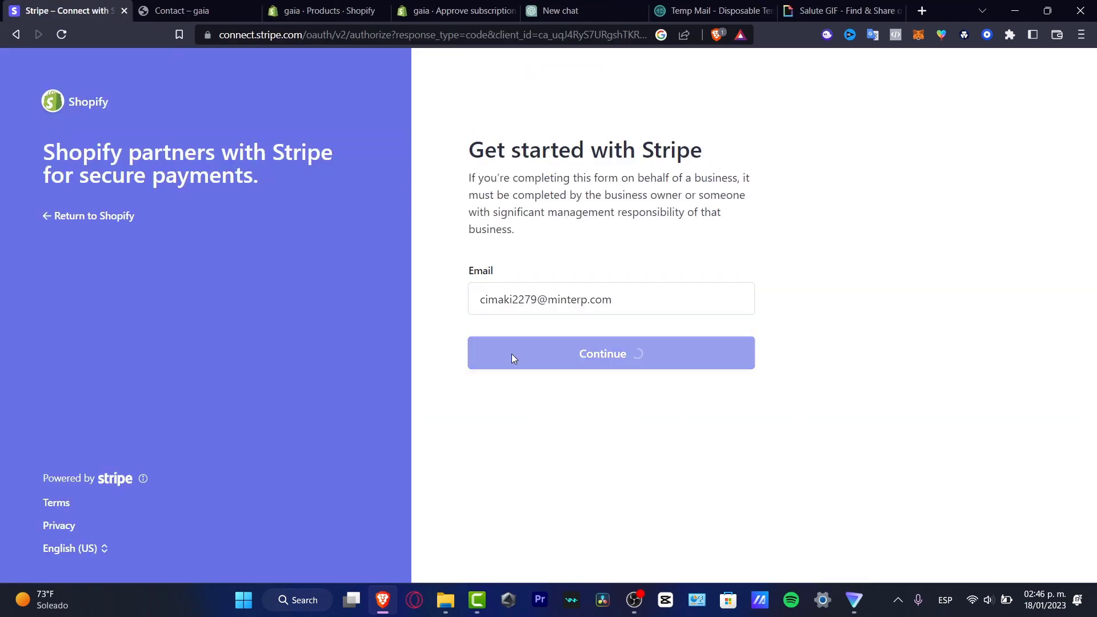
click(610, 353)
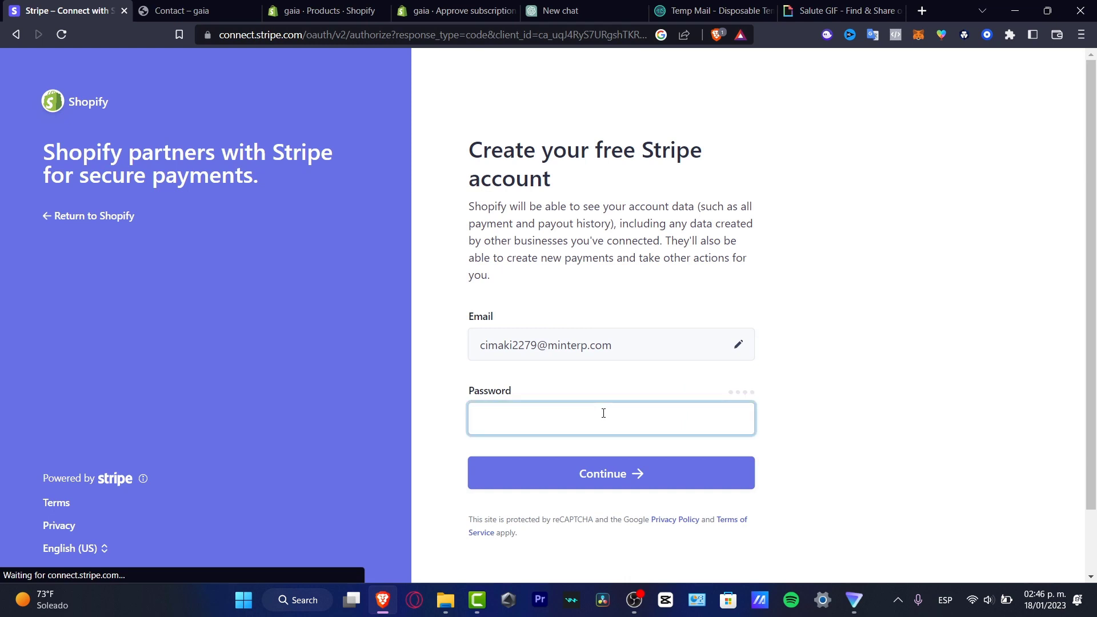
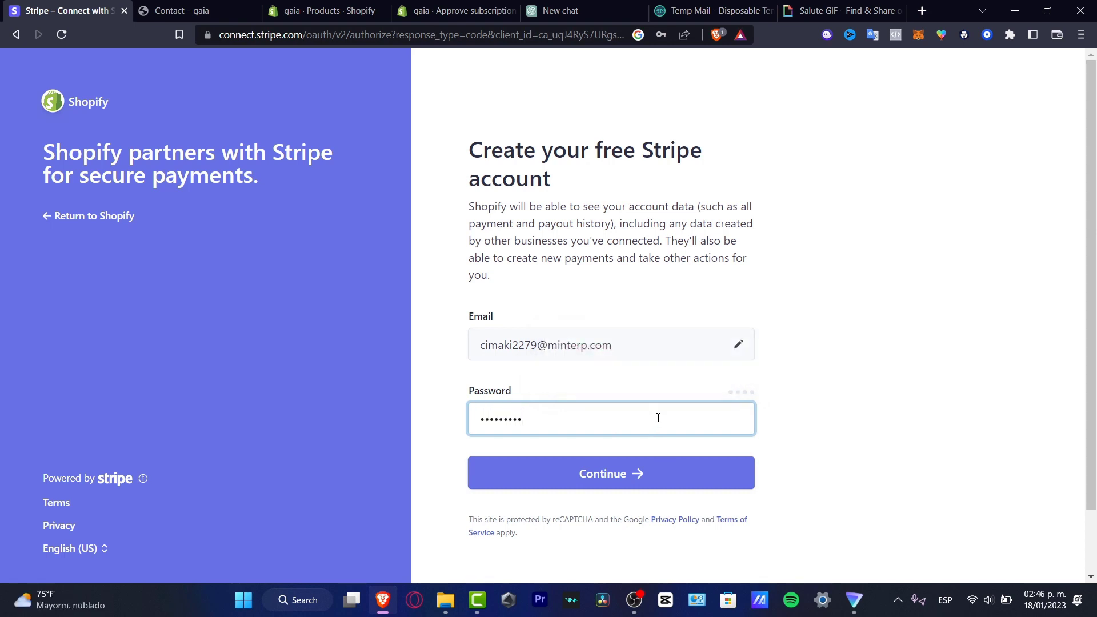
click(610, 472)
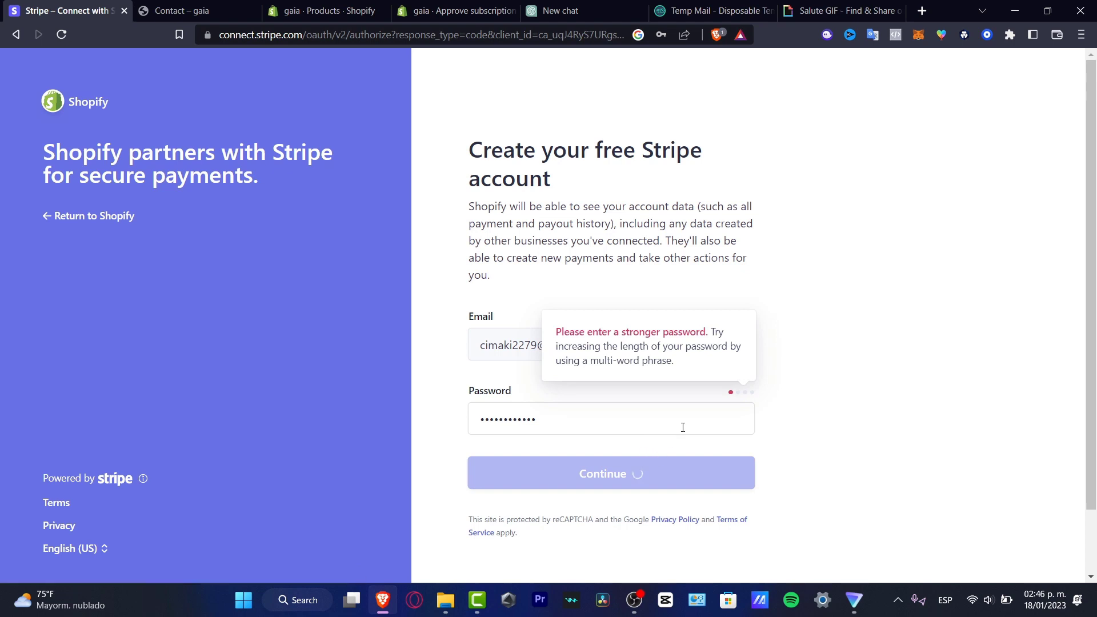
click(609, 473)
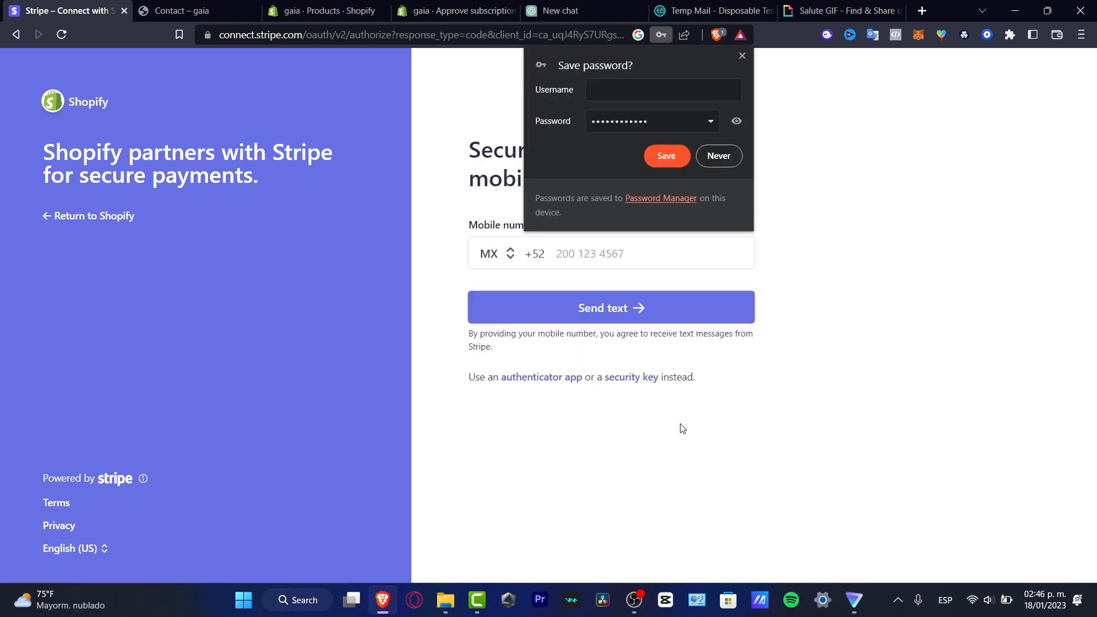
Step: Skip the security key, verify with an authenticator app instead, and continue to business basics
click(718, 157)
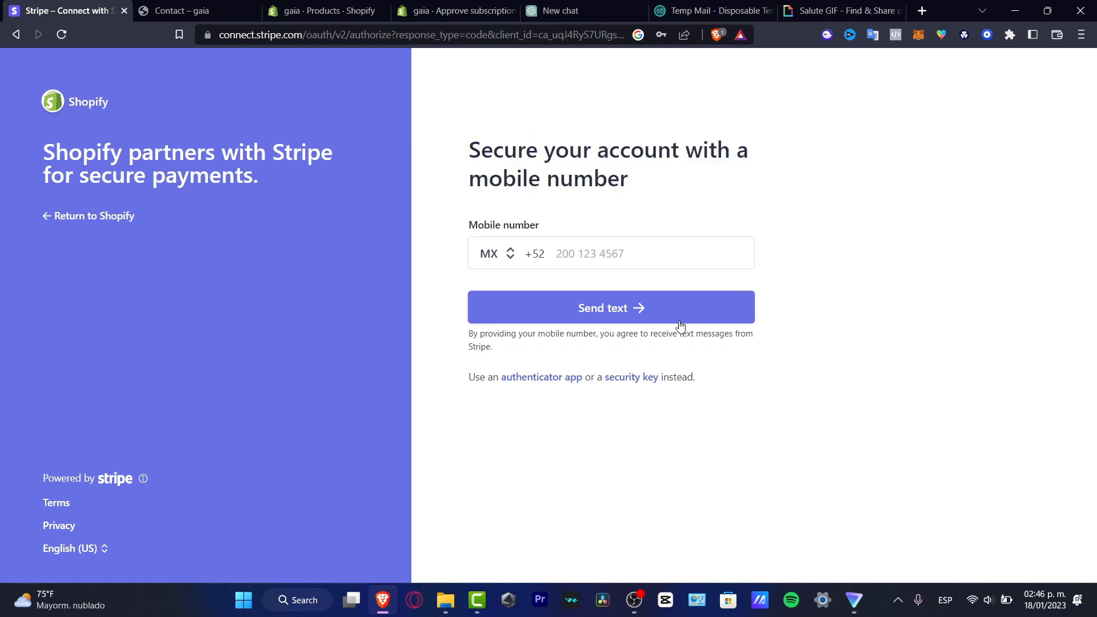
mouse_move(631, 377)
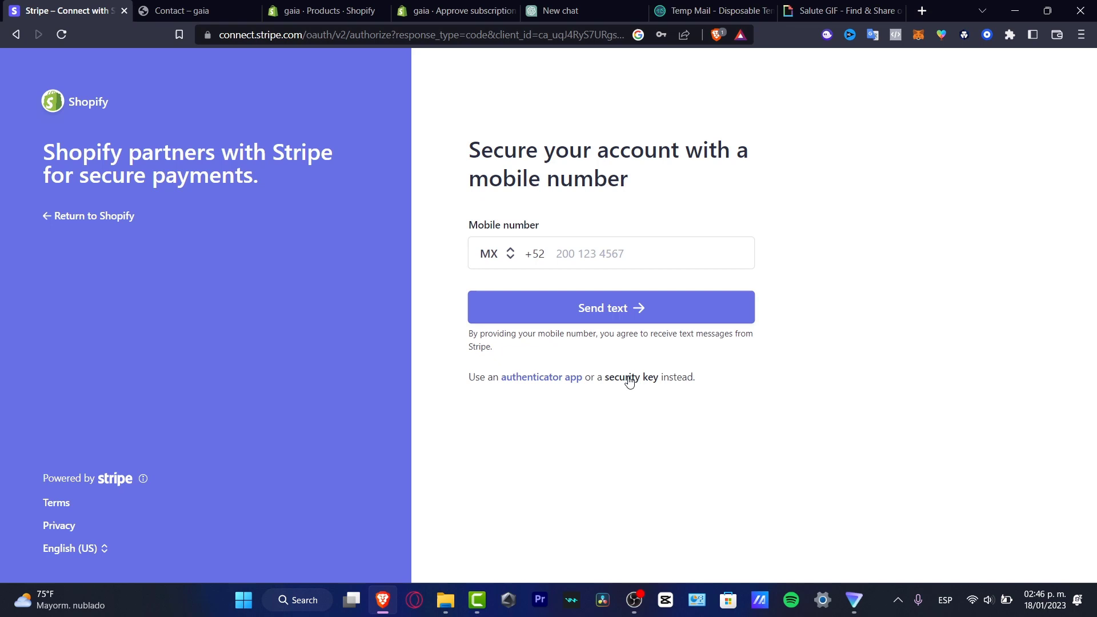
click(634, 377)
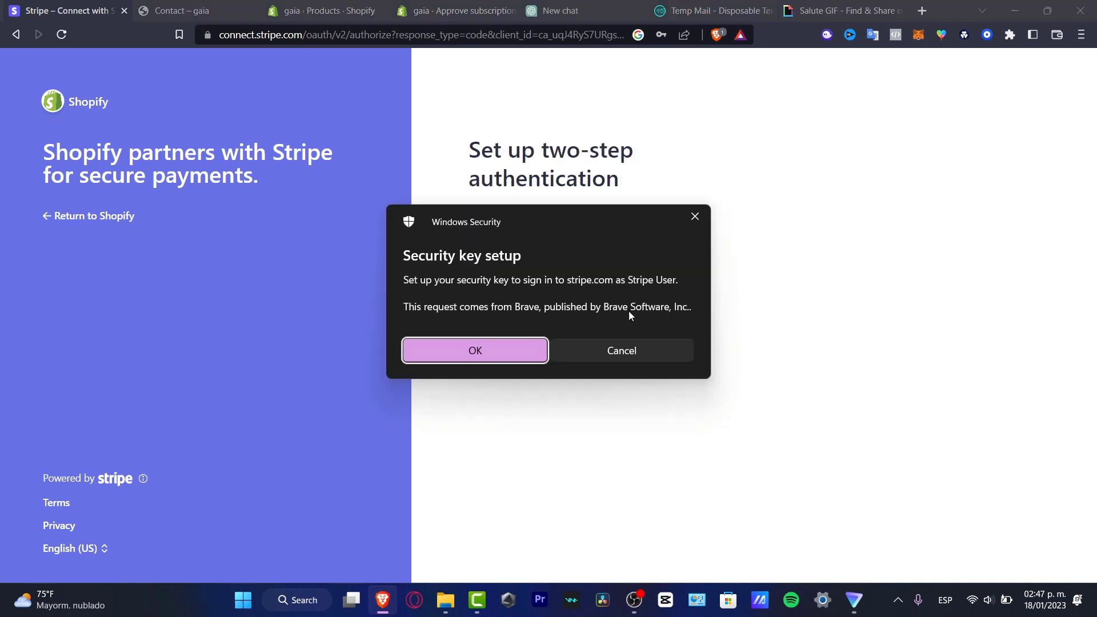
click(474, 349)
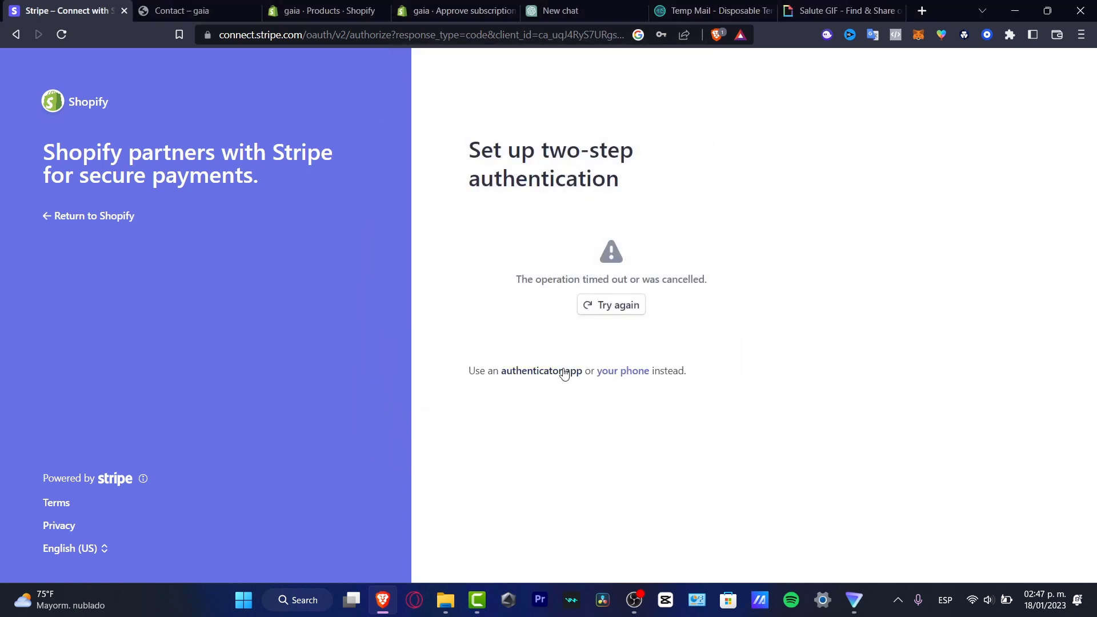
click(539, 371)
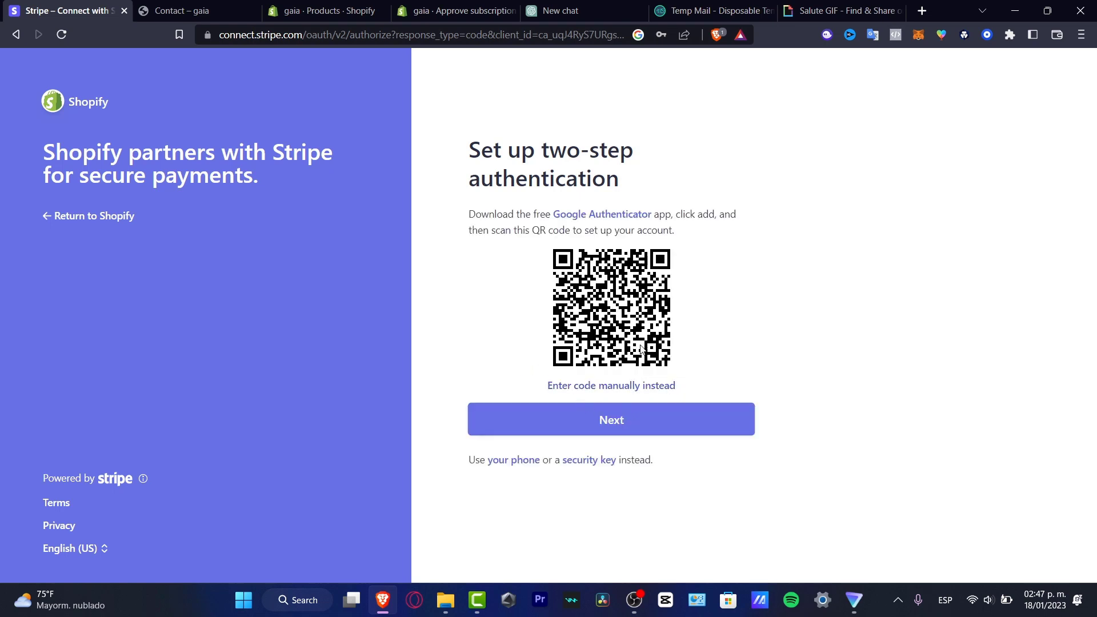
mouse_move(656, 421)
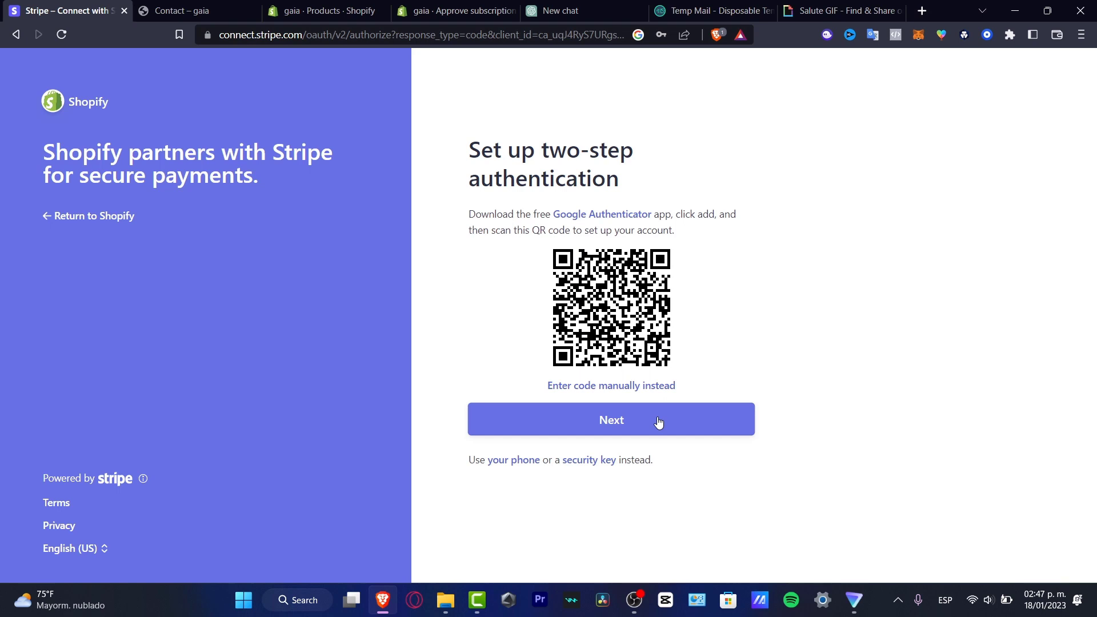
click(610, 419)
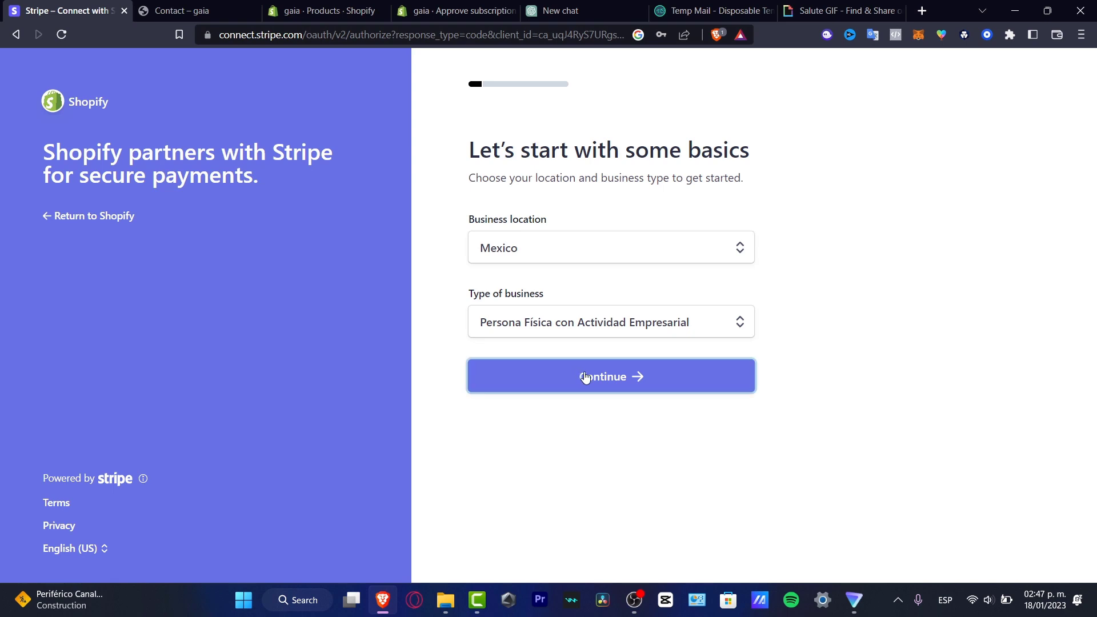
Step: Confirm the Mexico business basics and enter last name 'Suarez Soto' and the email address
click(610, 376)
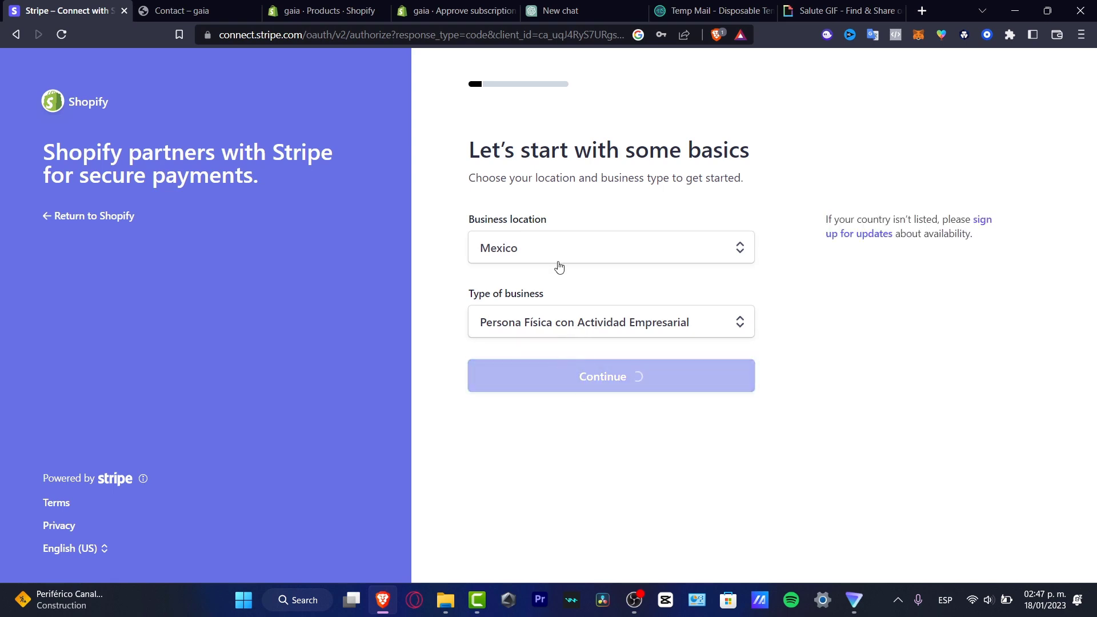
click(609, 376)
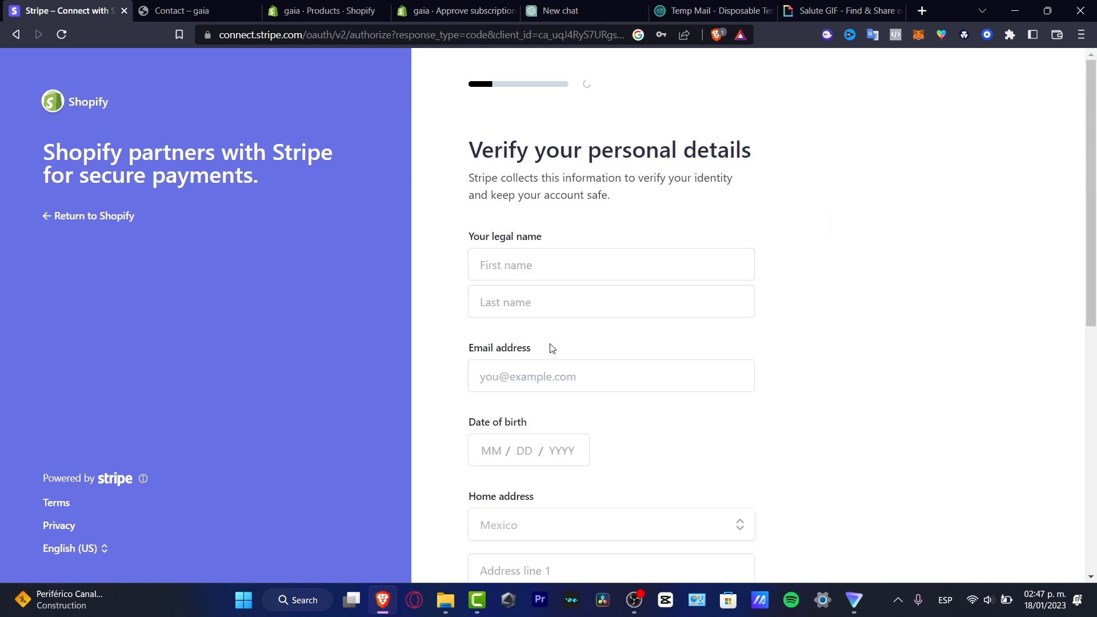
text(Suarez Soto)
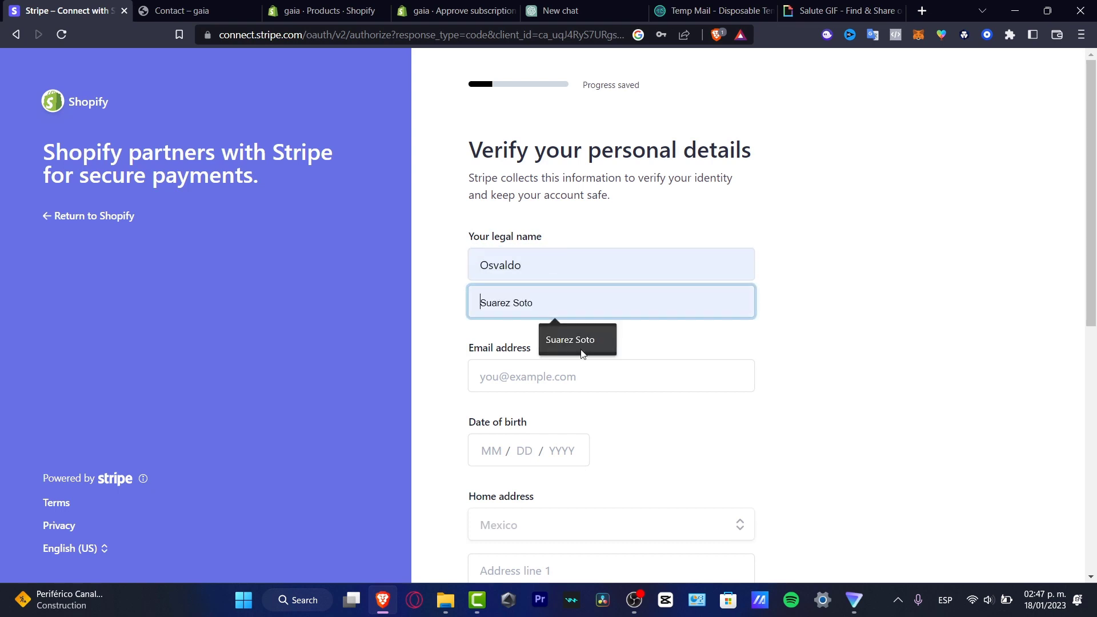
click(610, 376)
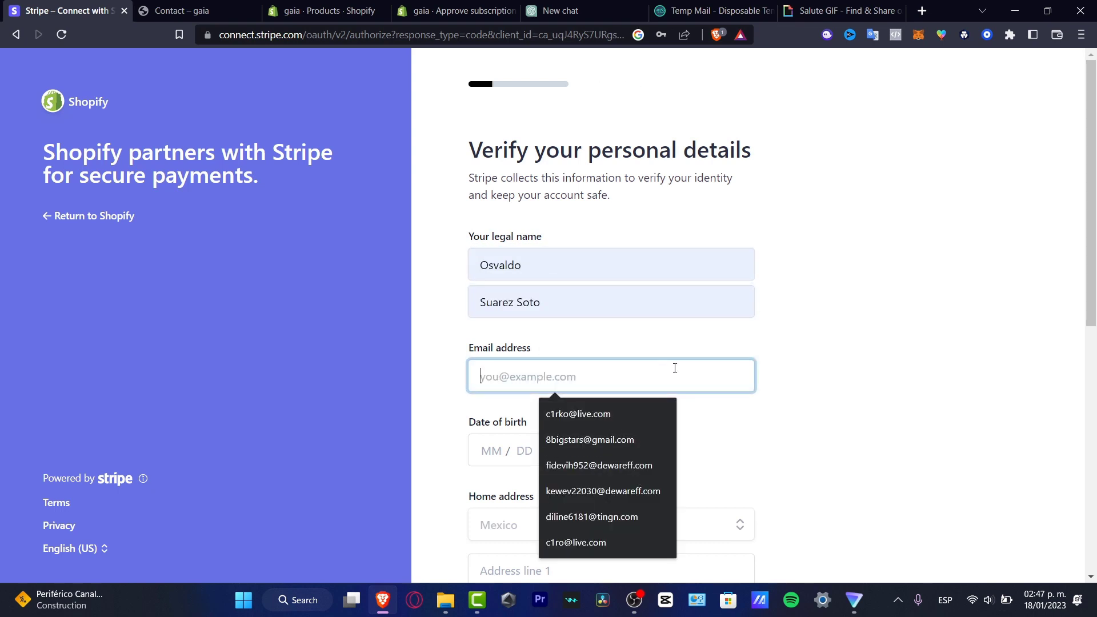
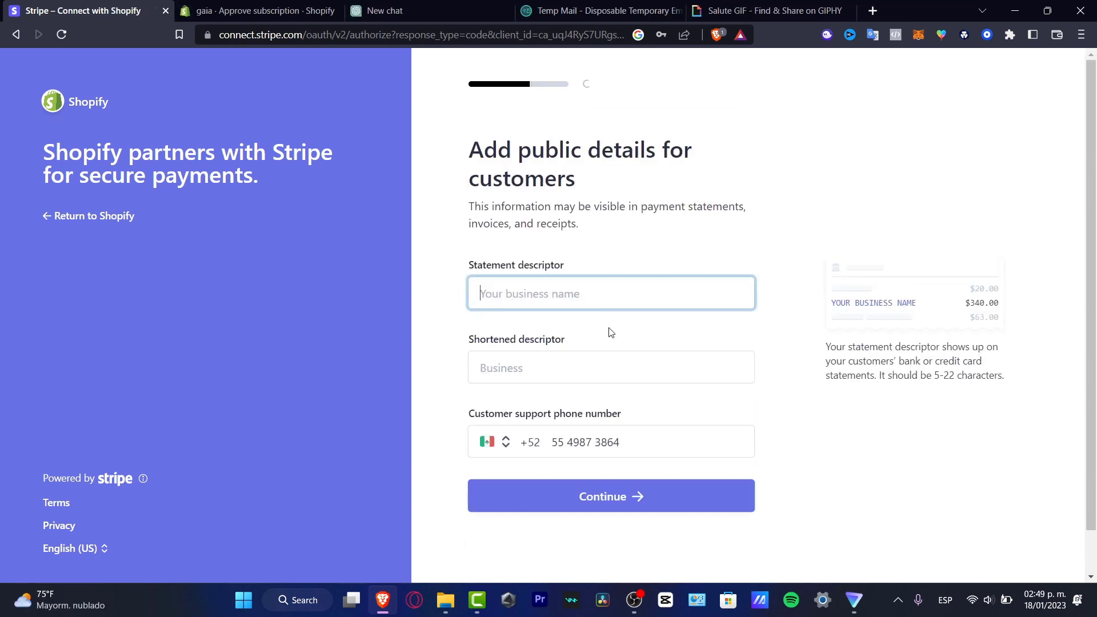
Step: Enter statement descriptor GAIA and shortened descriptor SUBSTACK, then submit the public details
click(609, 494)
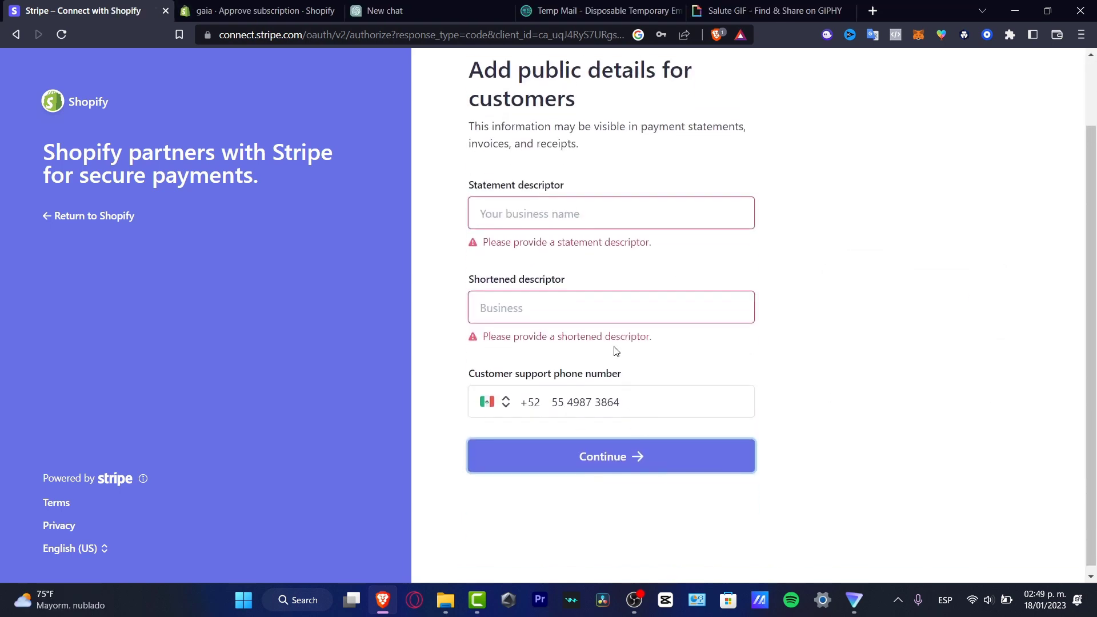
click(611, 213)
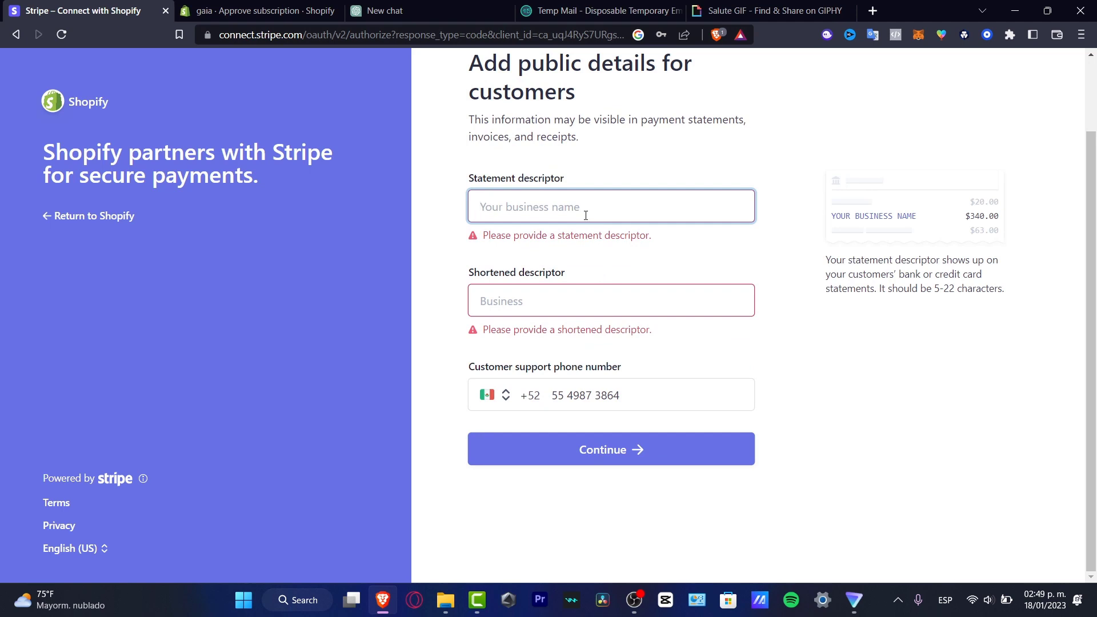
text(GAIA)
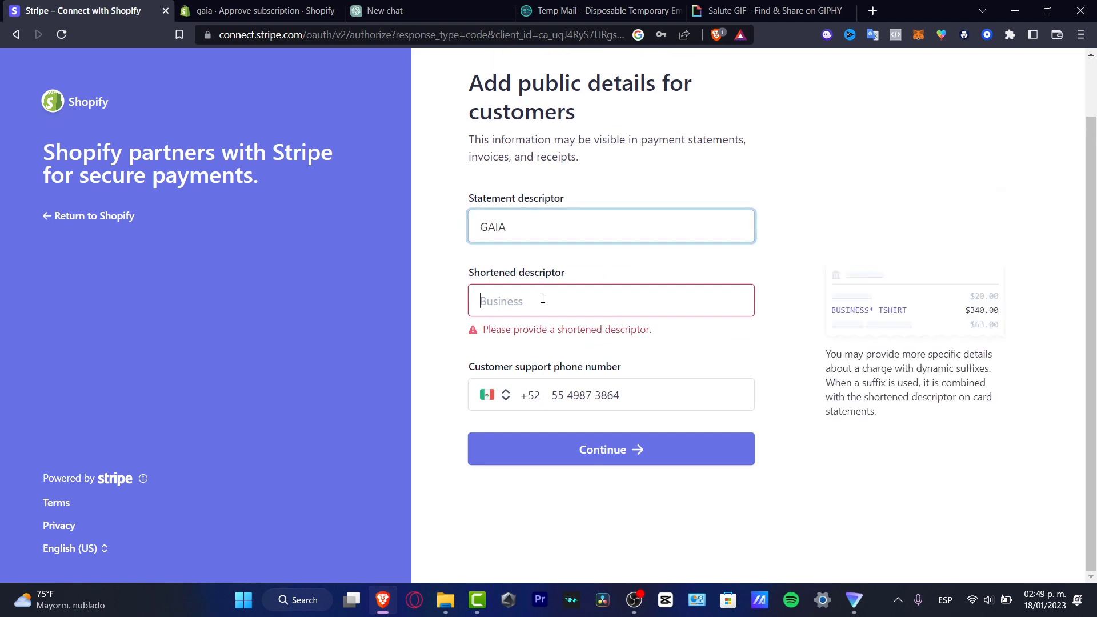
text(SUBSTACK)
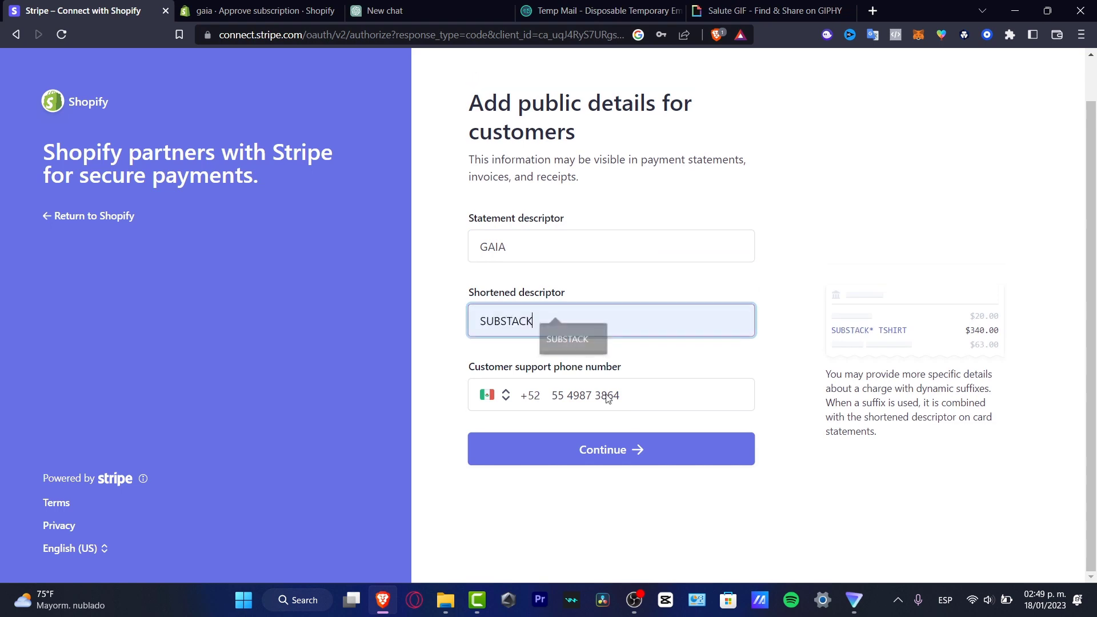
click(610, 449)
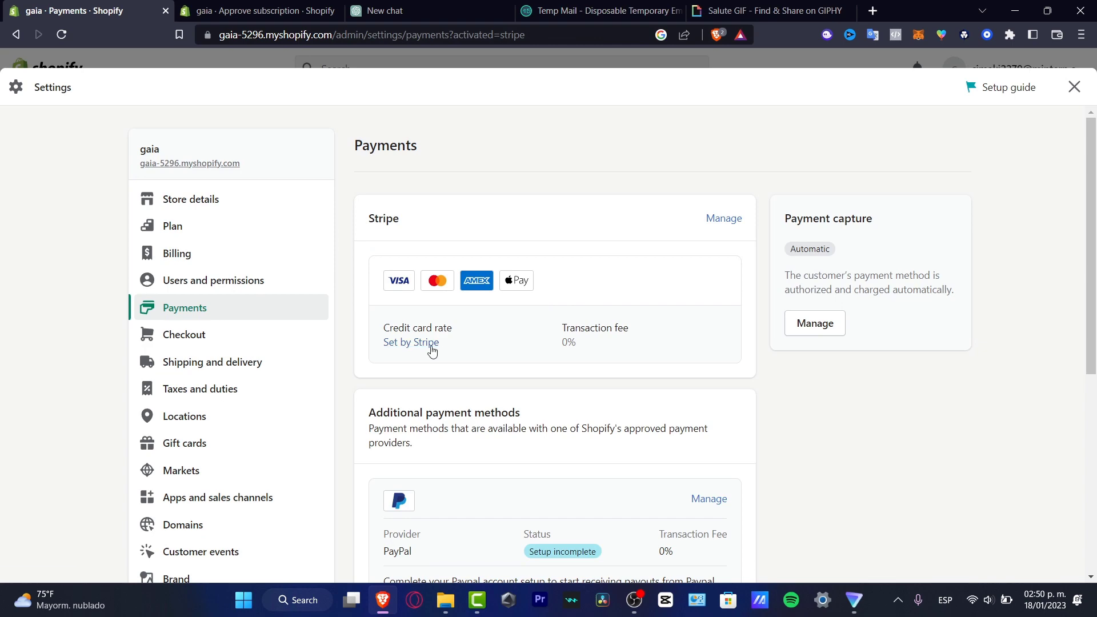
mouse_move(723, 218)
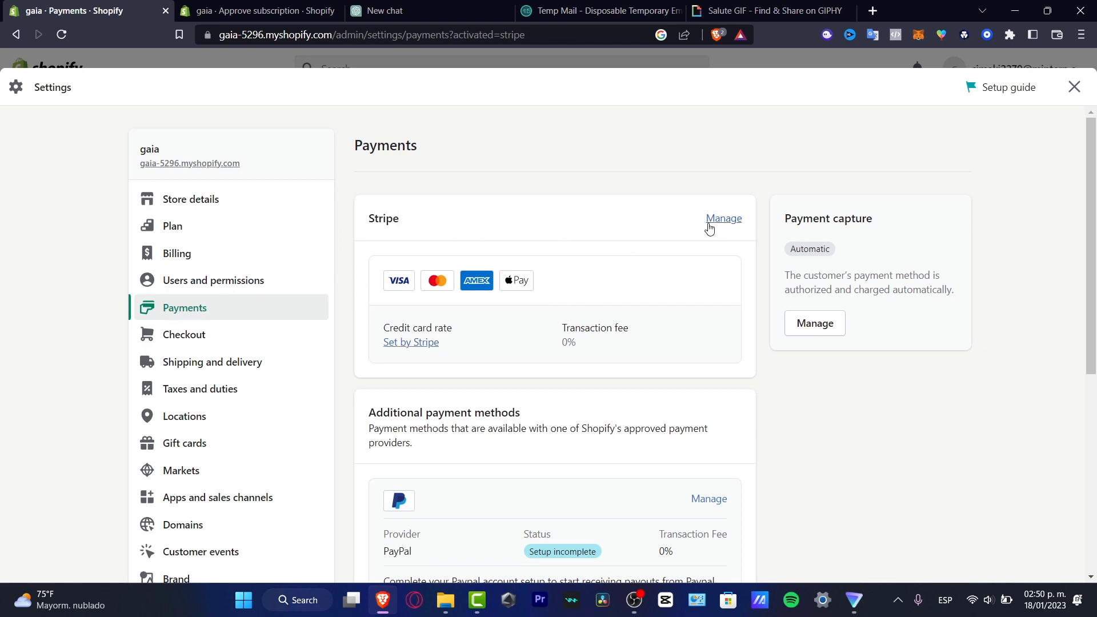
click(722, 218)
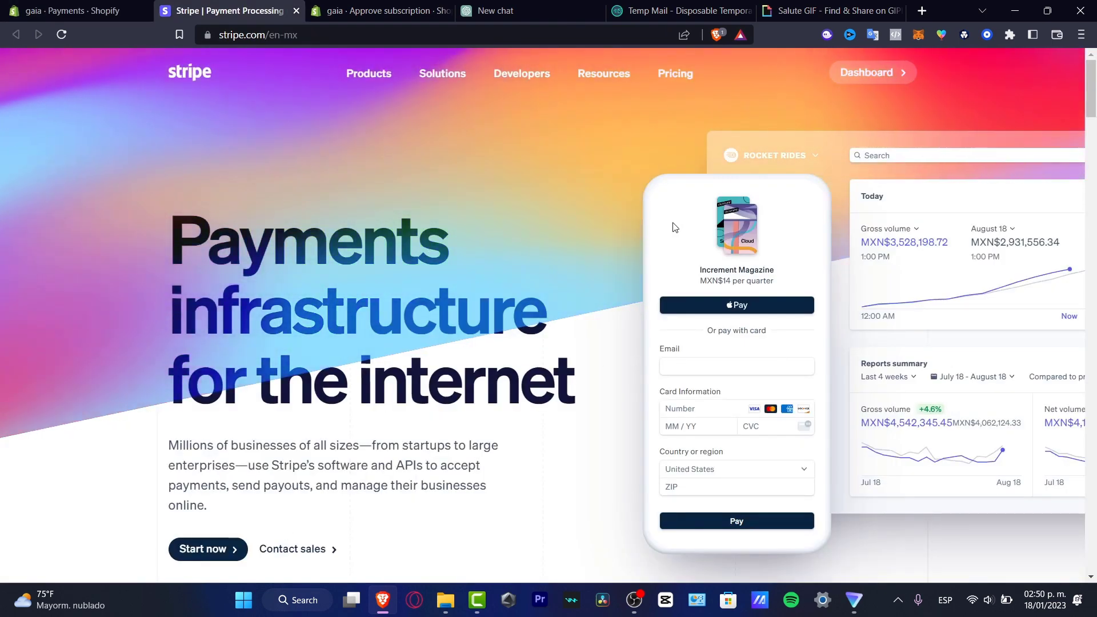
click(70, 10)
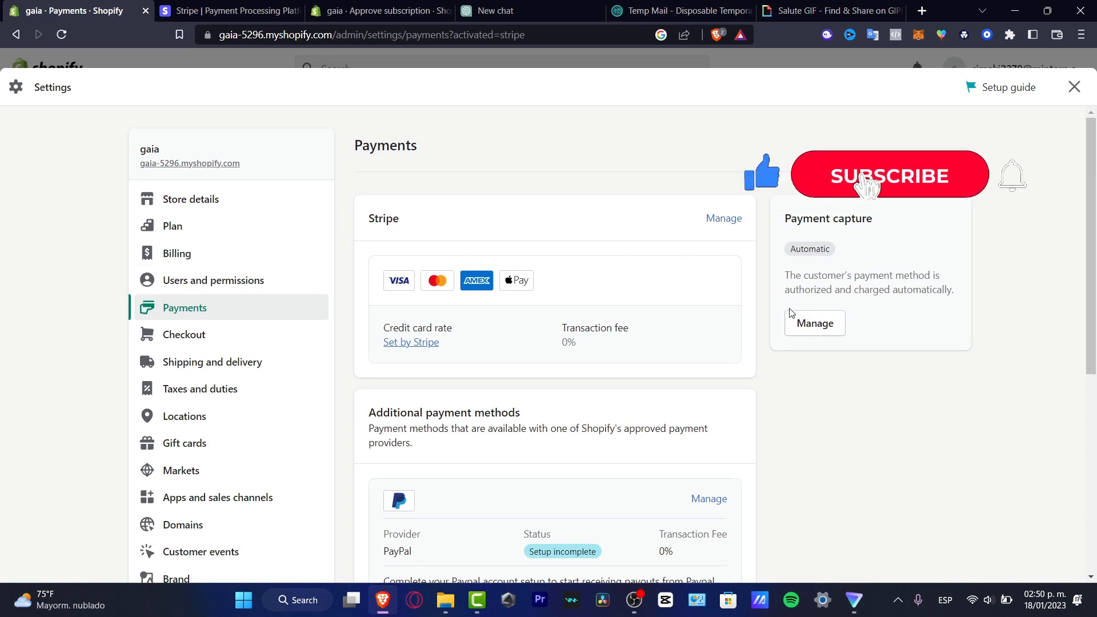
click(889, 174)
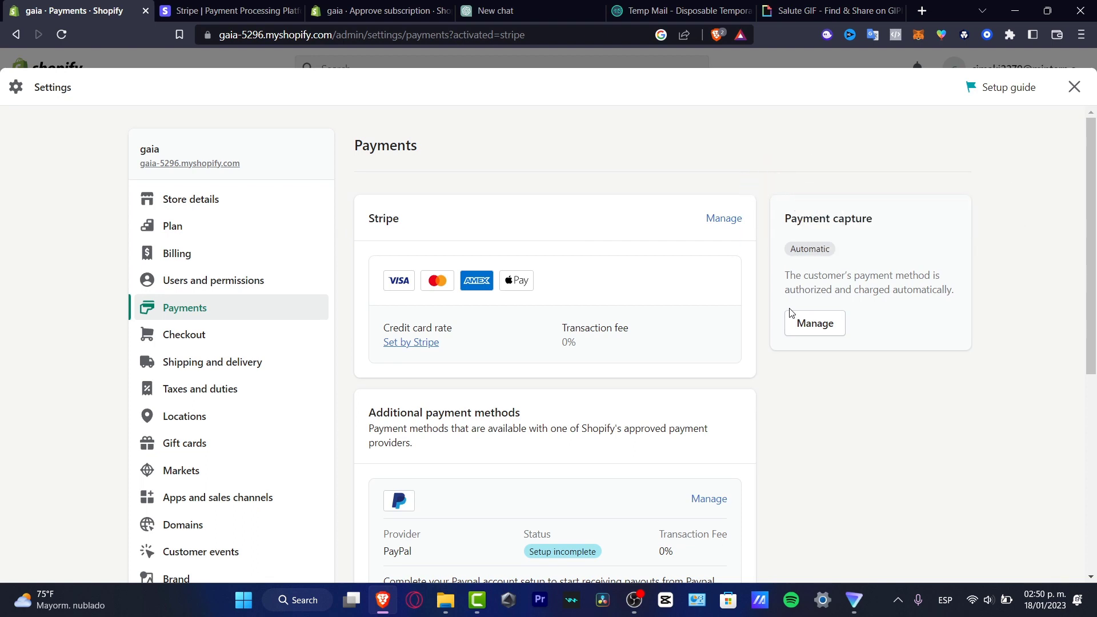
mouse_move(798, 321)
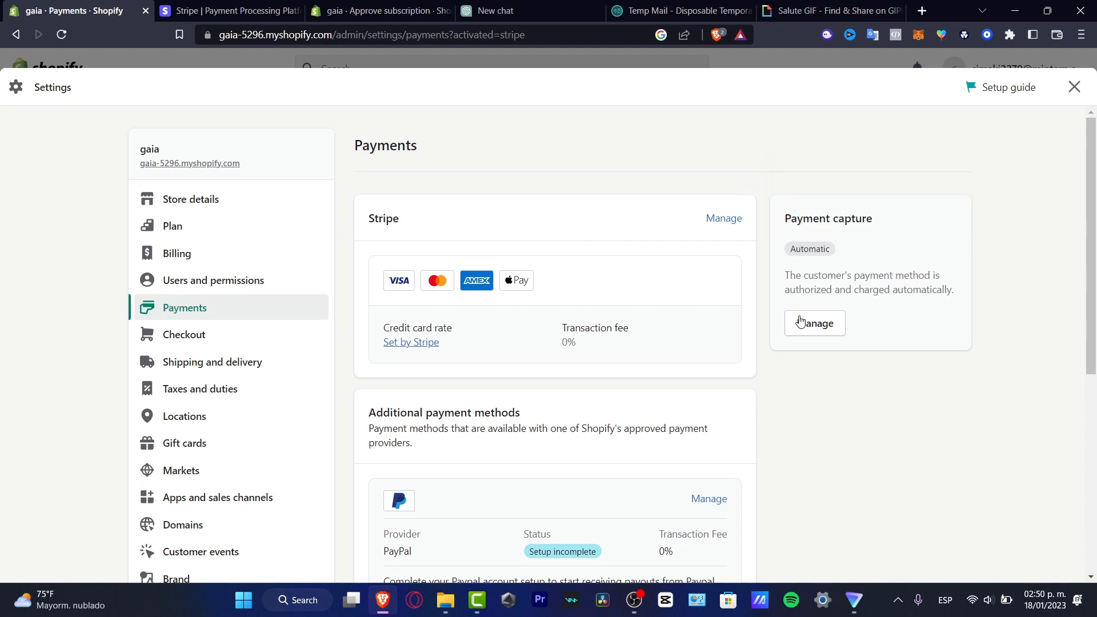